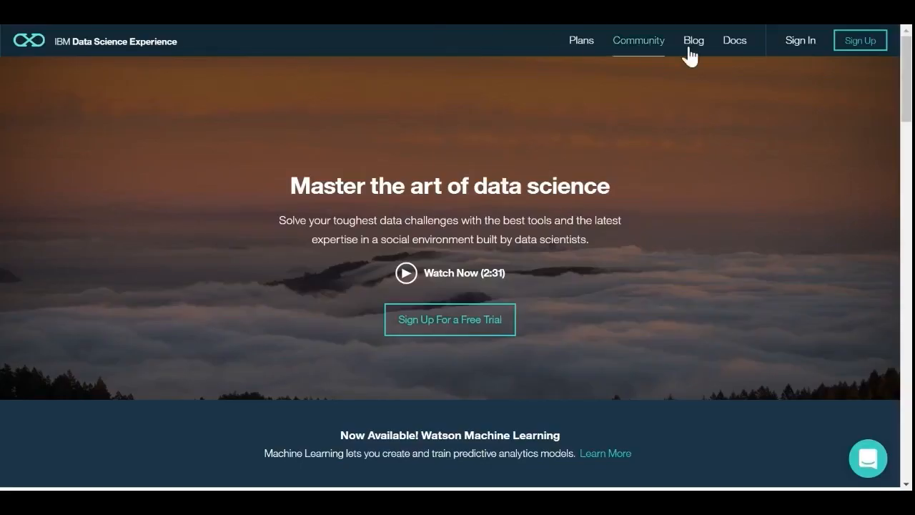
Step: Scroll the data-model notebook down to Figure 2, the Engine Temp vs. Probability of Failure chart
scroll("down", 3)
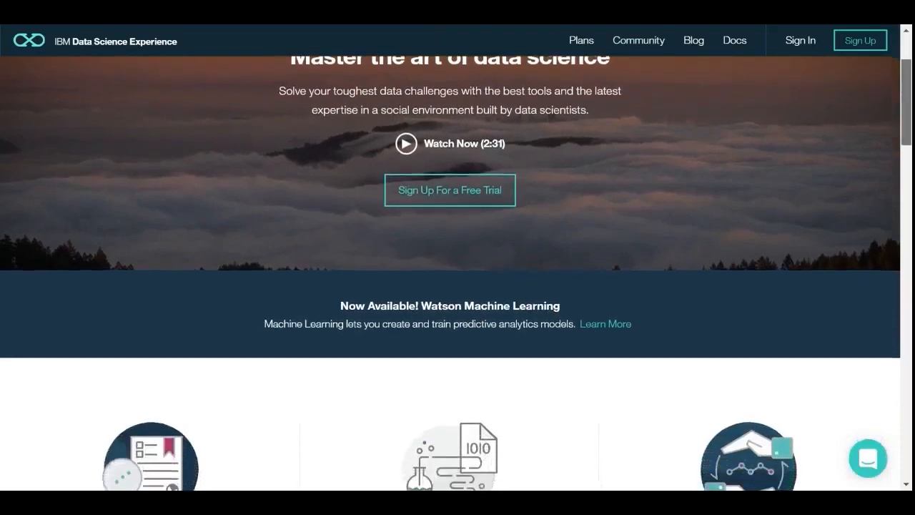
scroll("down", 3)
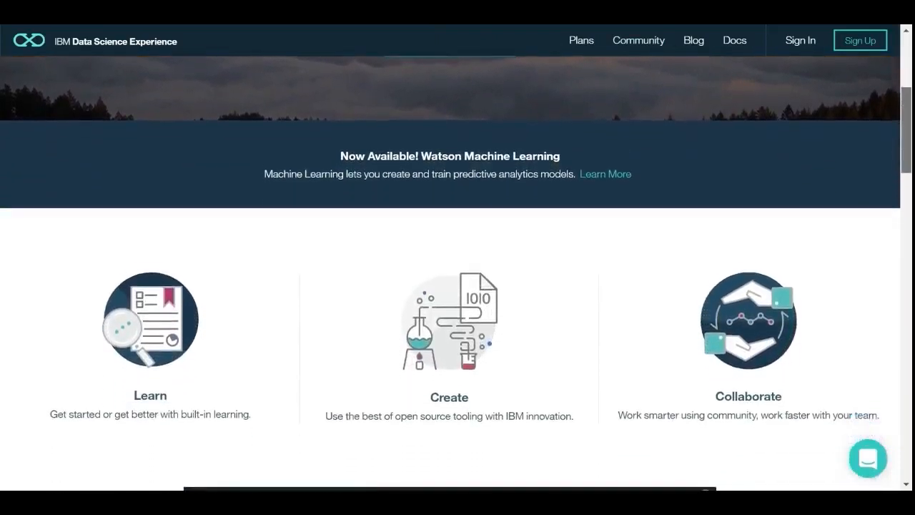
scroll("down", 3)
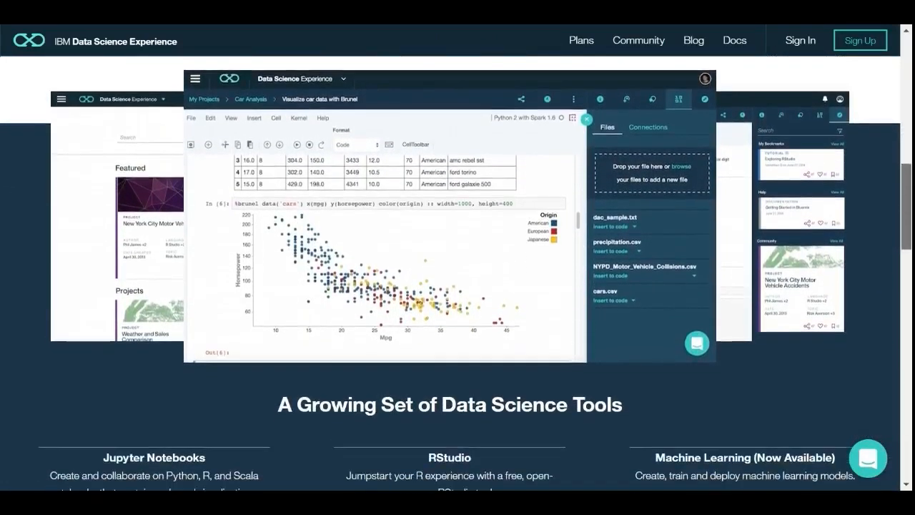
scroll("down", 3)
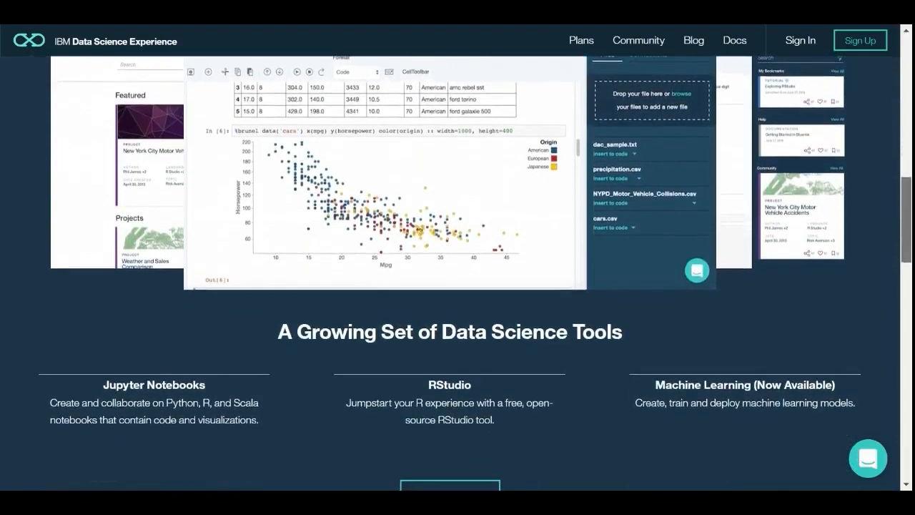
scroll("down", 3)
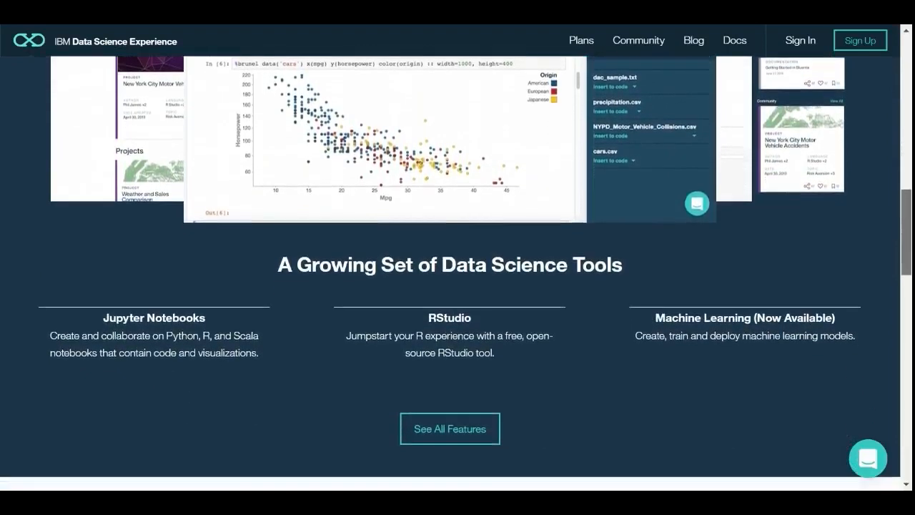
scroll("down", 3)
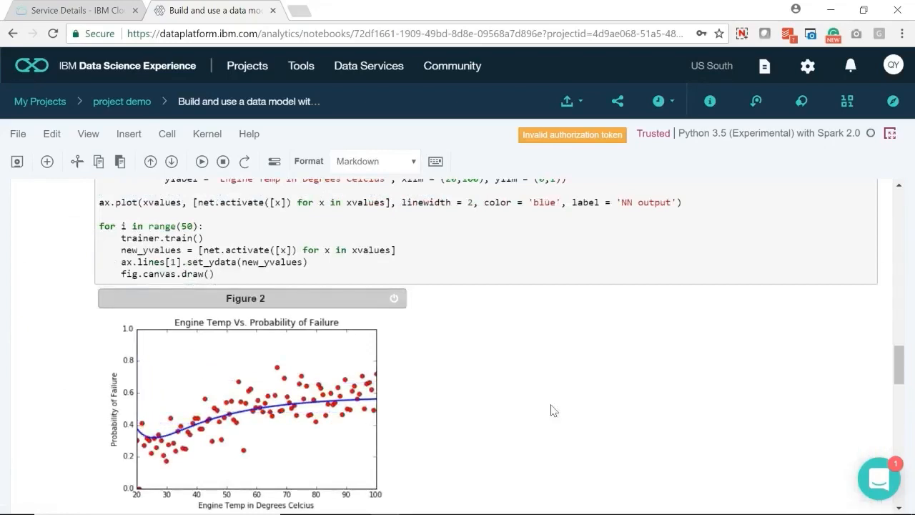
scroll("down", 3)
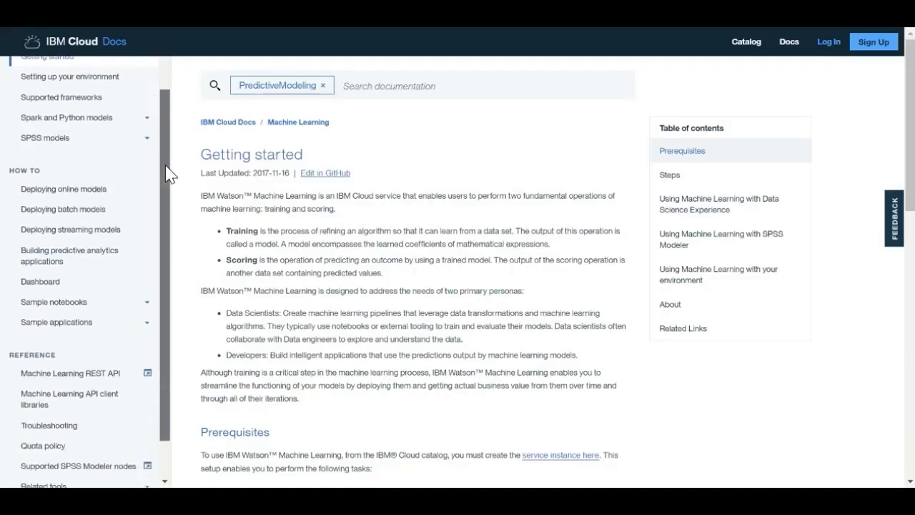
Step: Scroll the Watson Machine Learning Getting started doc from training and scoring down to Related Links
scroll("down", 3)
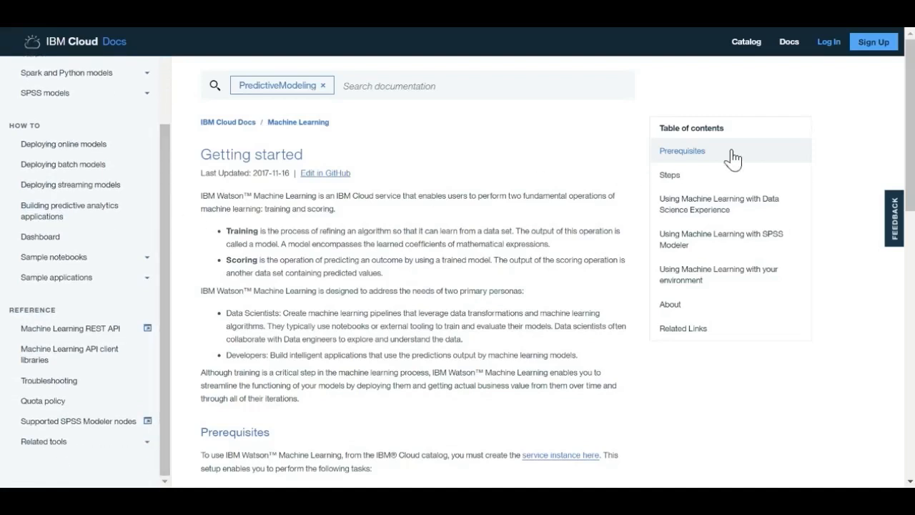
scroll("down", 3)
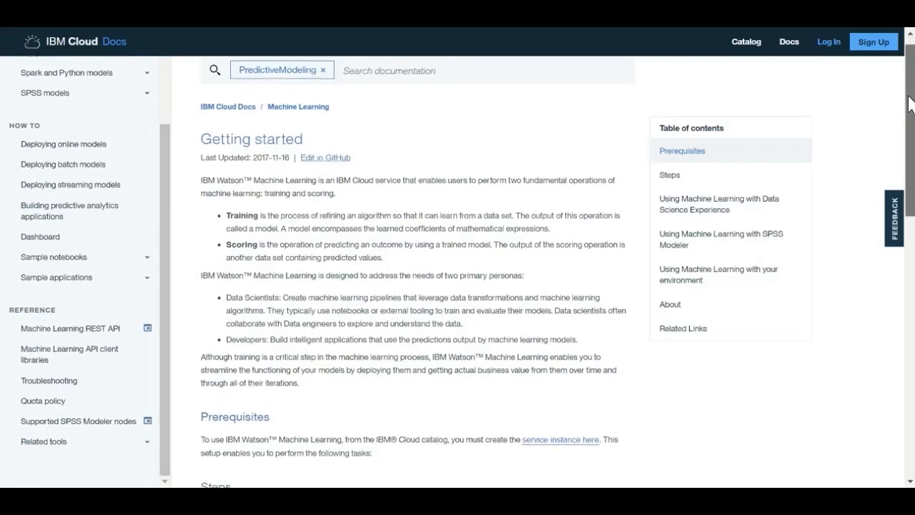
scroll("down", 3)
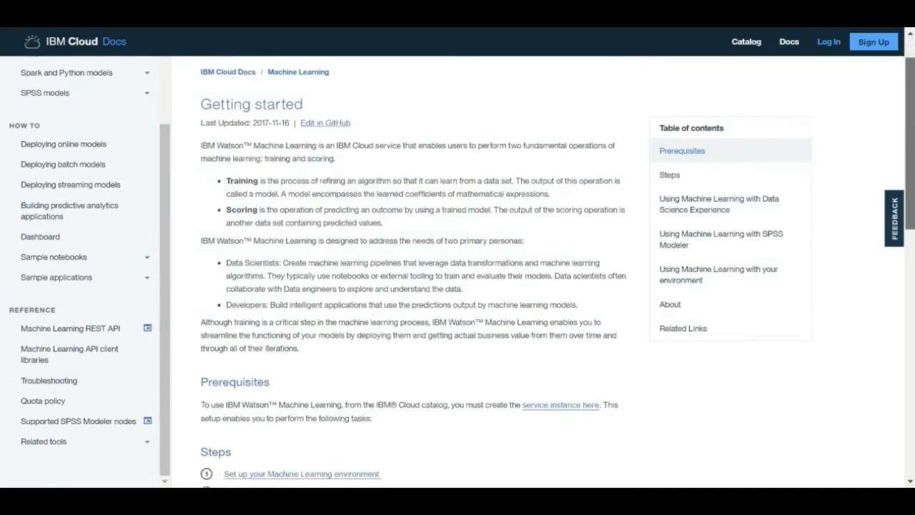
scroll("down", 3)
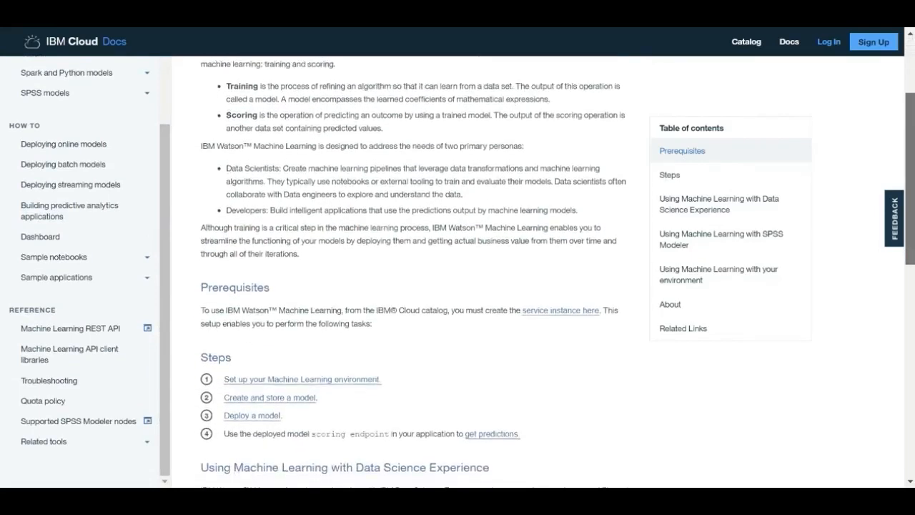
scroll("down", 3)
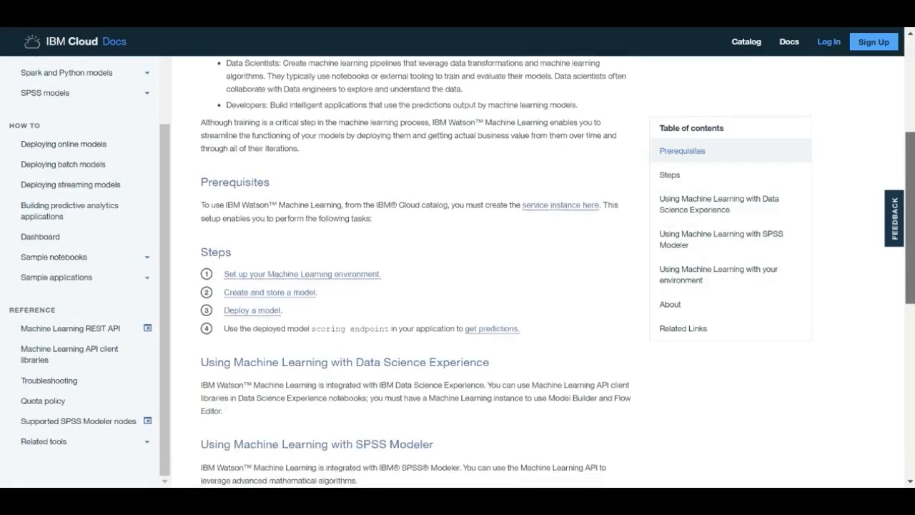
scroll("down", 3)
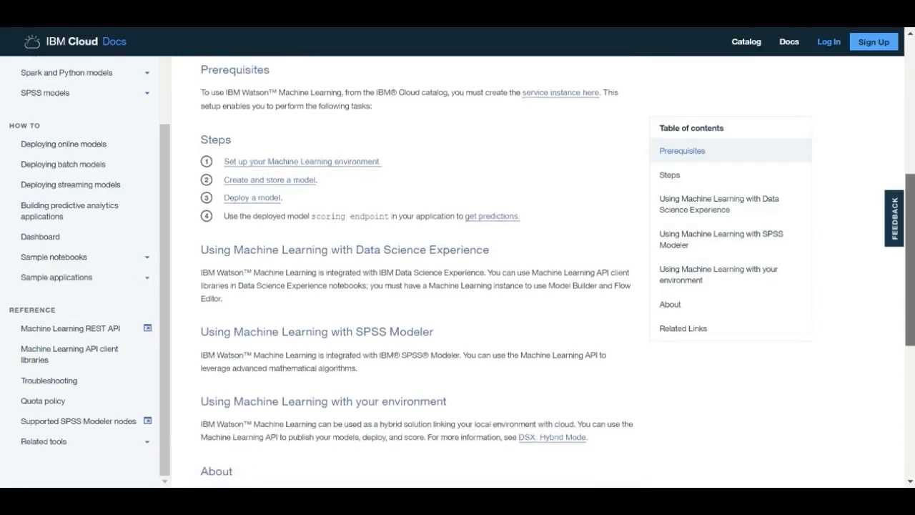
scroll("down", 3)
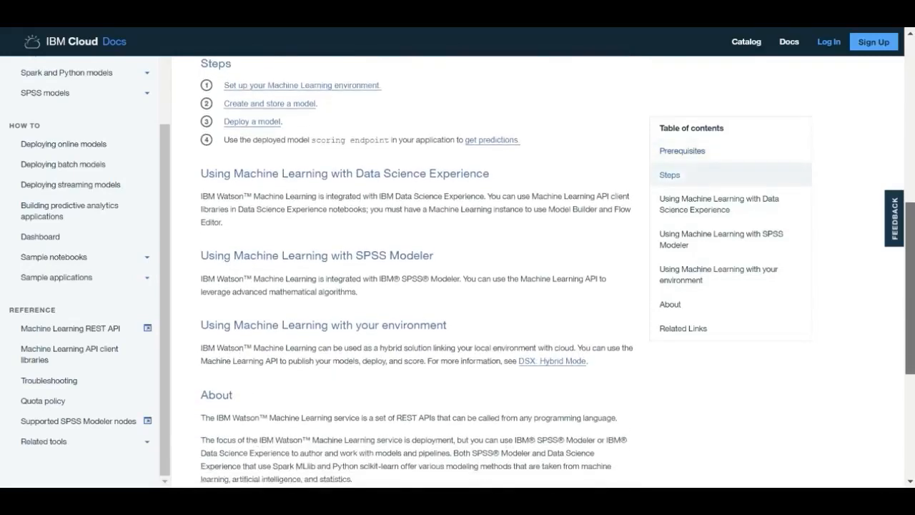
scroll("down", 3)
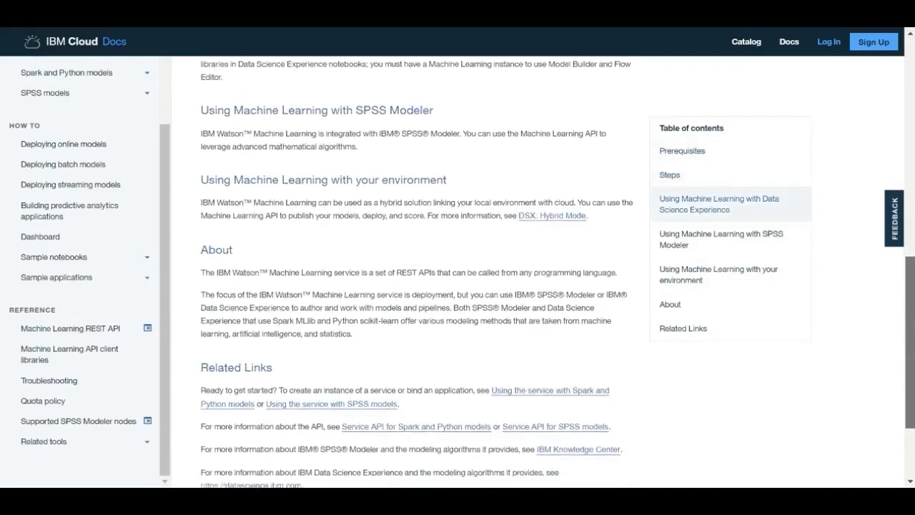
scroll("down", 3)
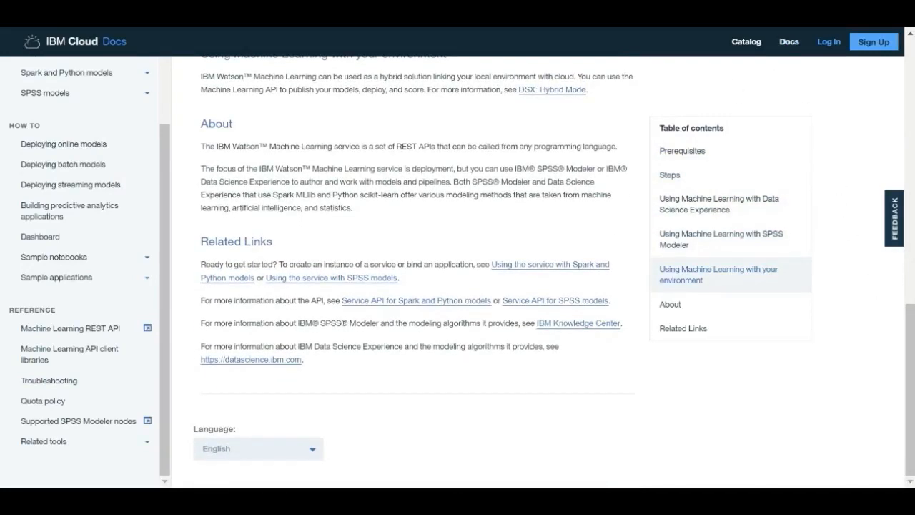
Step: Return to the IBM Data Science Experience accidents notebook tab
left_click(212, 10)
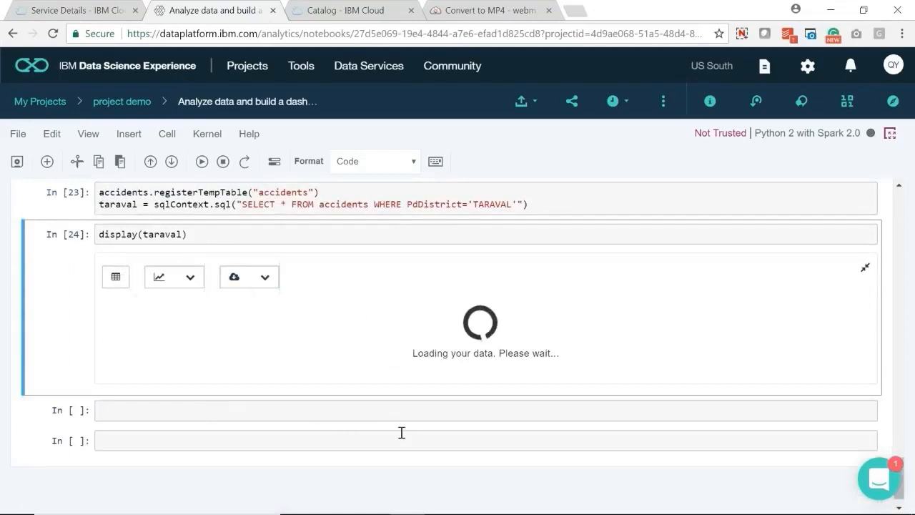
Step: View the display(taraval) cell output querying TARAVAL-district accidents in the dashboard notebook
left_click(191, 277)
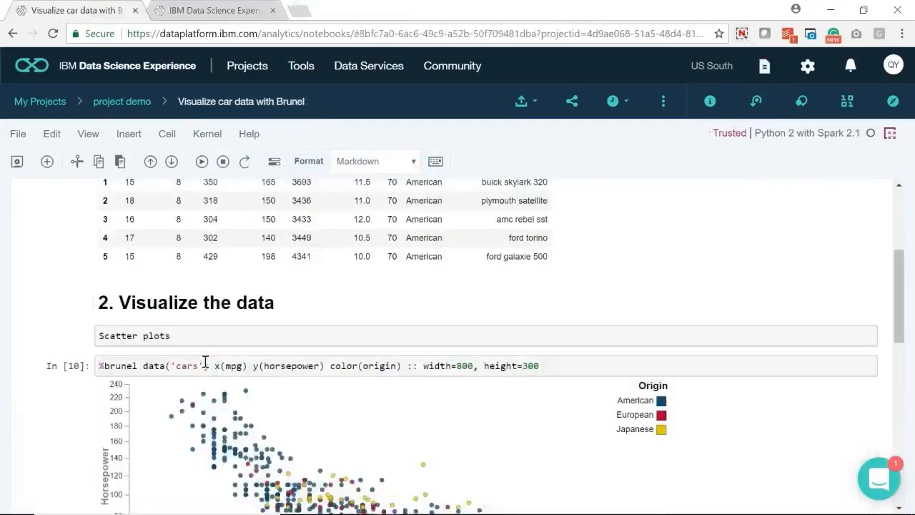
Step: Scroll the Brunel car-data notebook to the mpg-versus-horsepower scatter plot coloured by origin
scroll("down", 3)
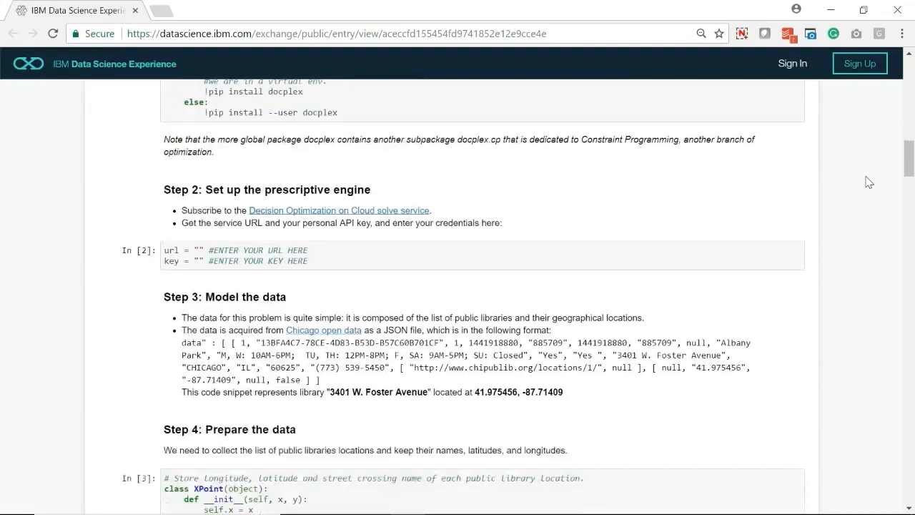
Step: Scroll the coffee-shop optimization notebook through engine setup and Chicago library data modeling
scroll("down", 3)
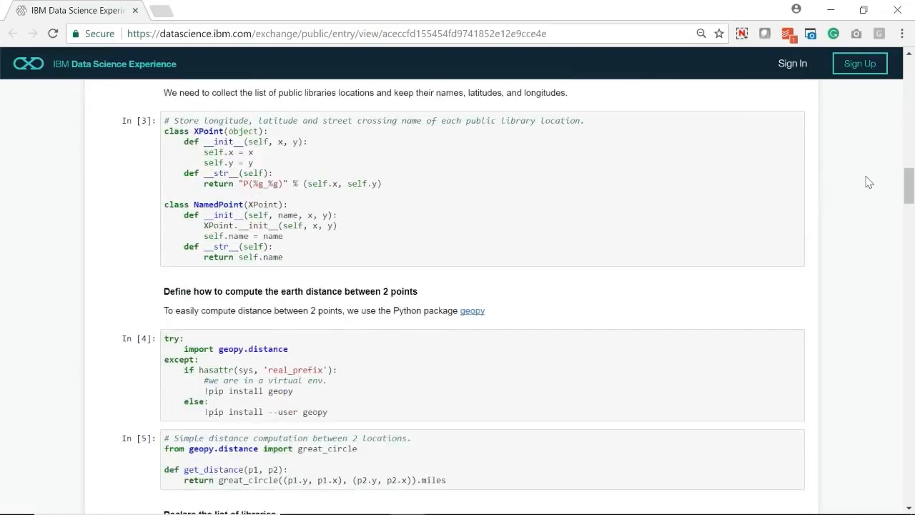
scroll("down", 3)
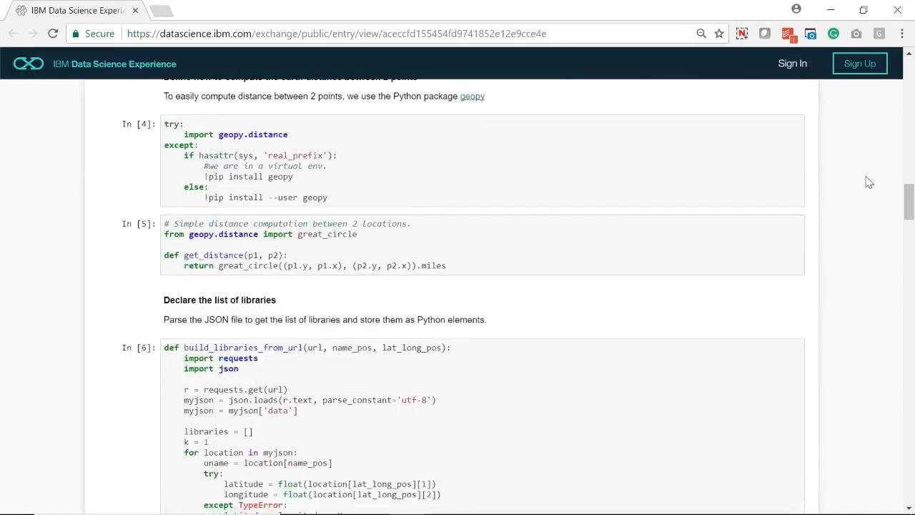
scroll("down", 3)
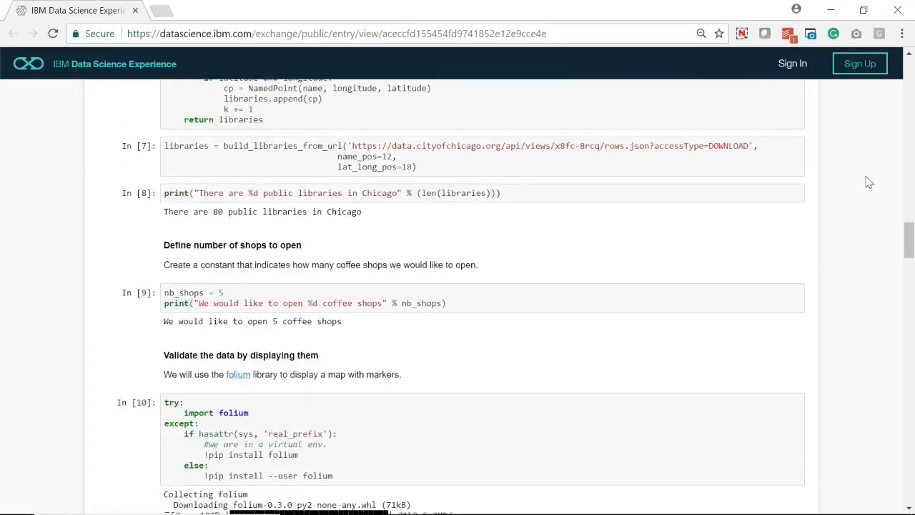
scroll("down", 3)
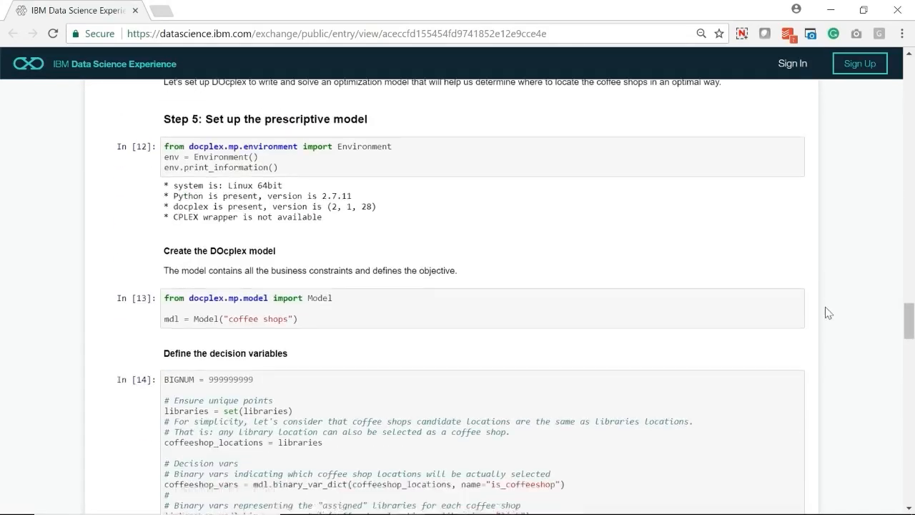
scroll("down", 3)
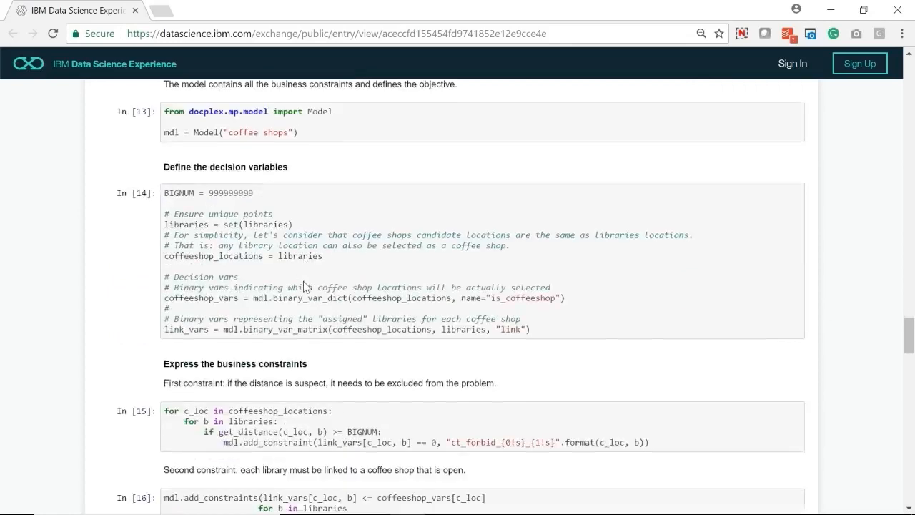
scroll("down", 3)
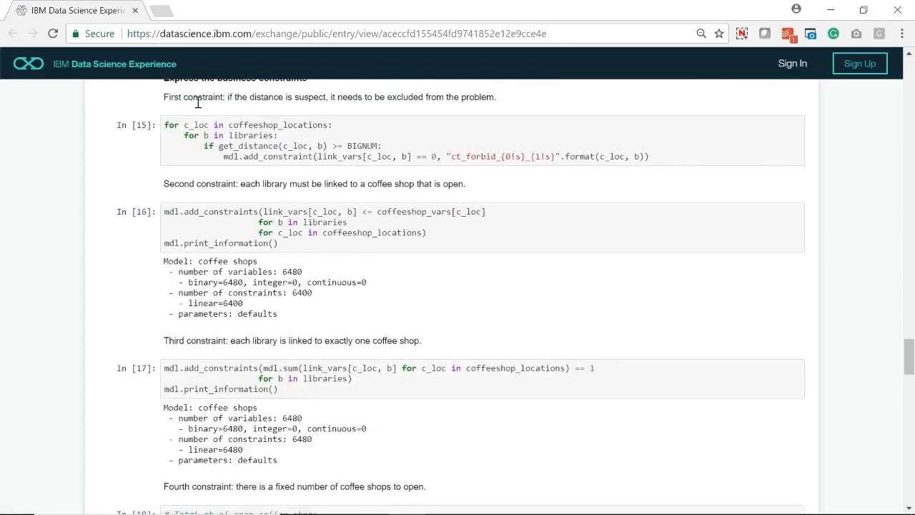
Step: Continue to the solution map, then down the homepage to the Explore our Community section
scroll("down", 3)
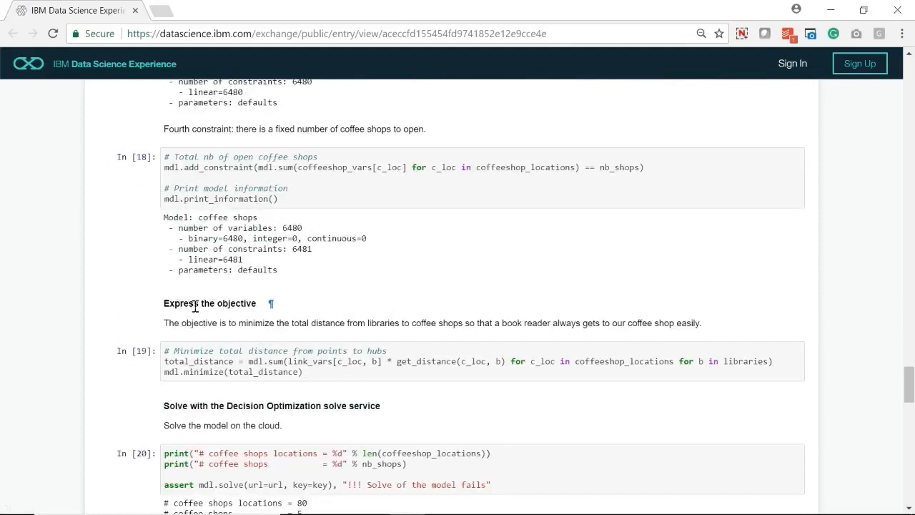
scroll("down", 3)
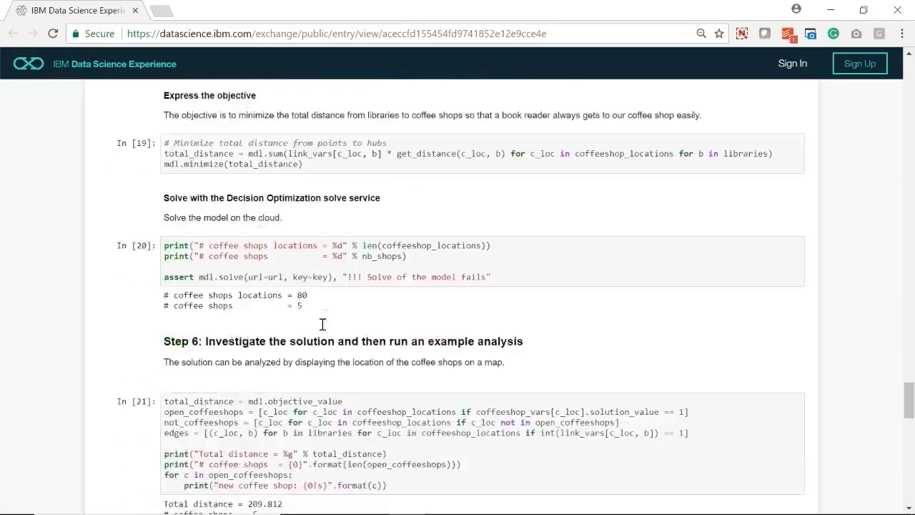
scroll("down", 3)
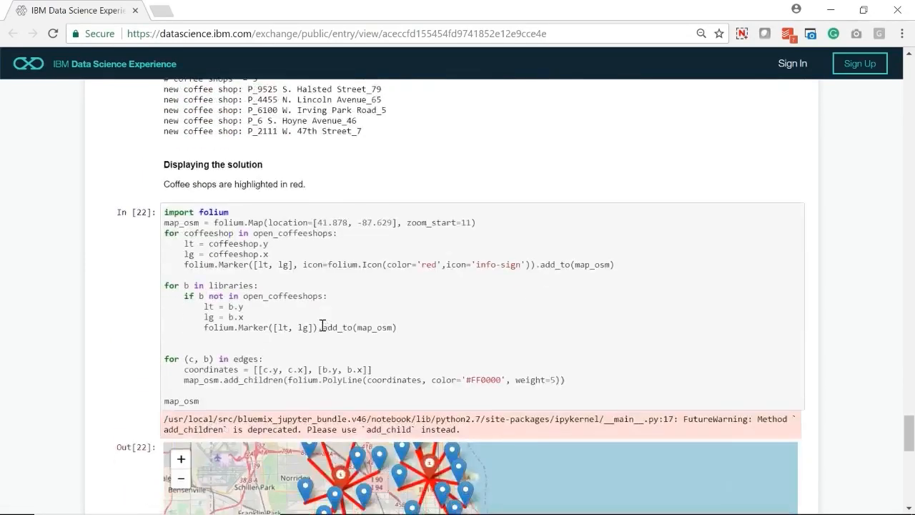
scroll("down", 3)
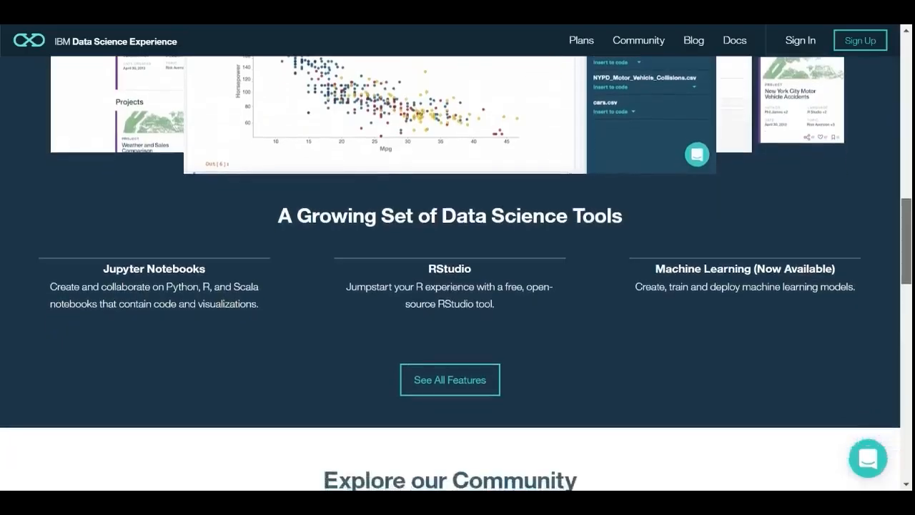
scroll("down", 3)
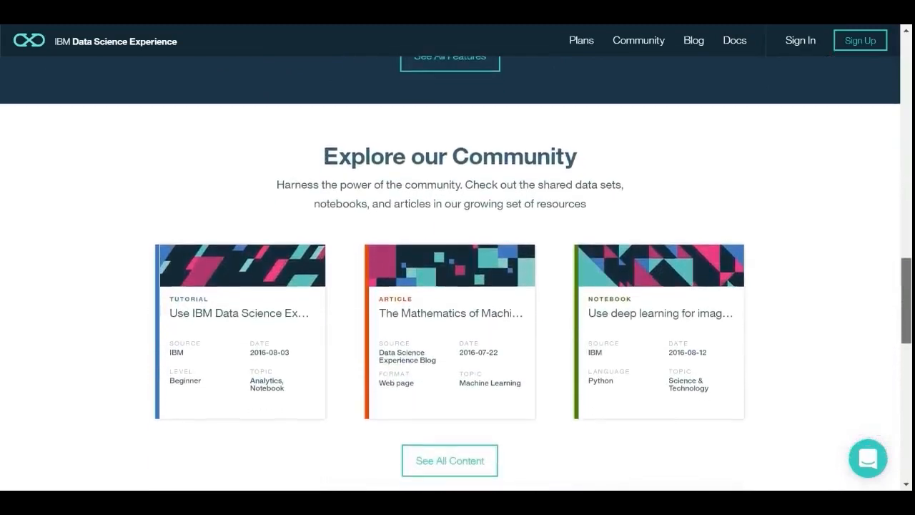
Step: Show all community content and scroll through its Articles and Data Sets sections
left_click(449, 460)
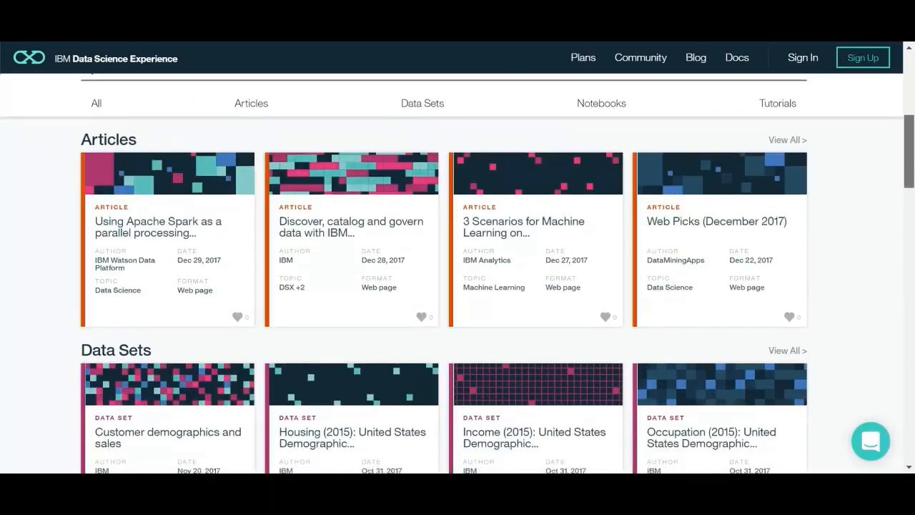
scroll("down", 3)
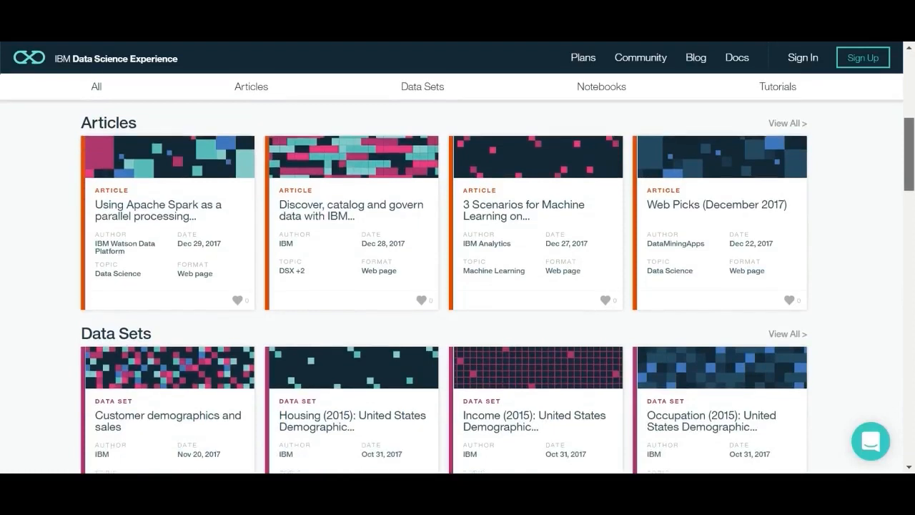
scroll("down", 3)
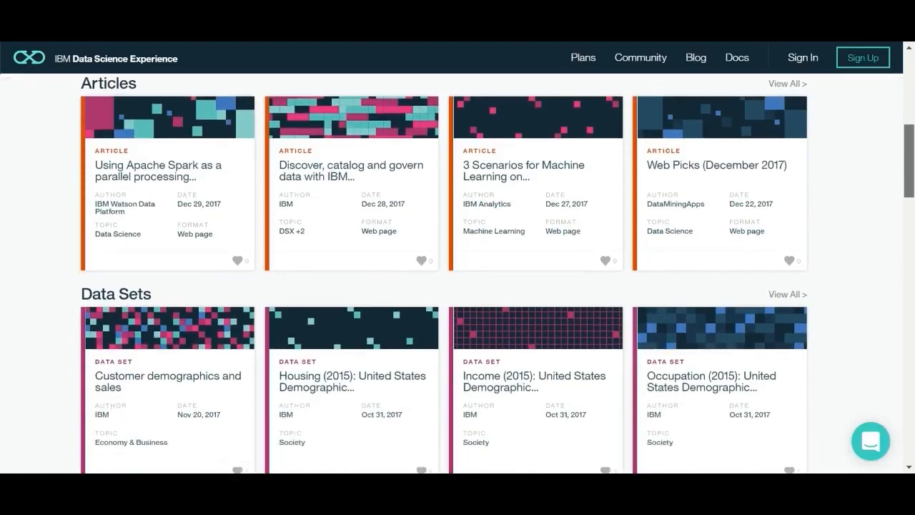
scroll("down", 3)
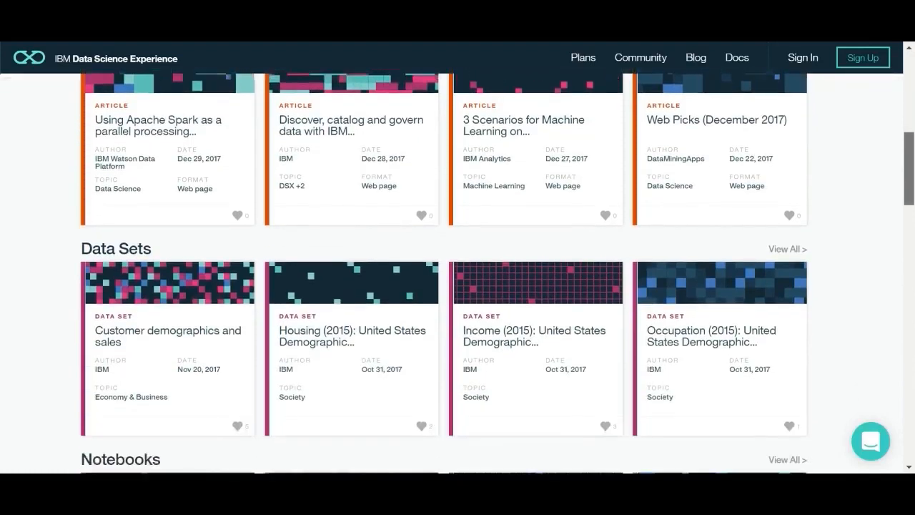
scroll("down", 3)
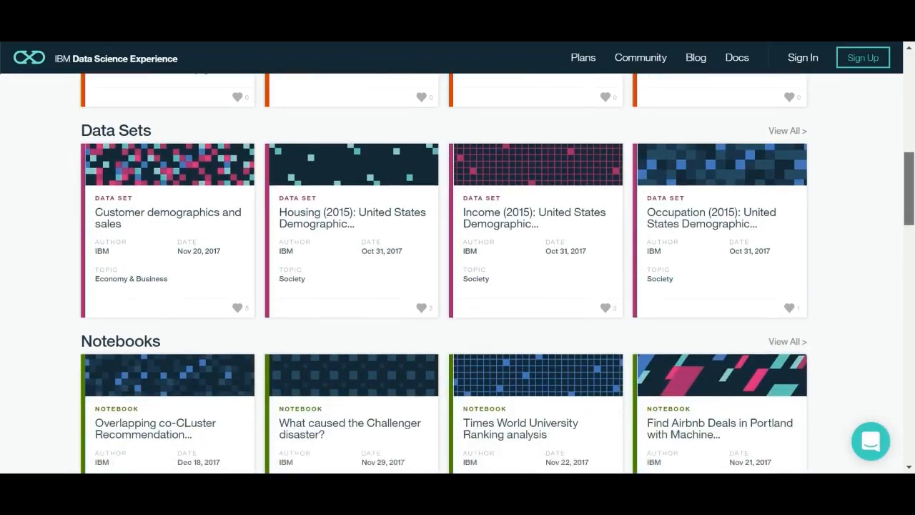
Step: Scroll on through the Notebooks and Tutorials sections down to the page footer
scroll("down", 3)
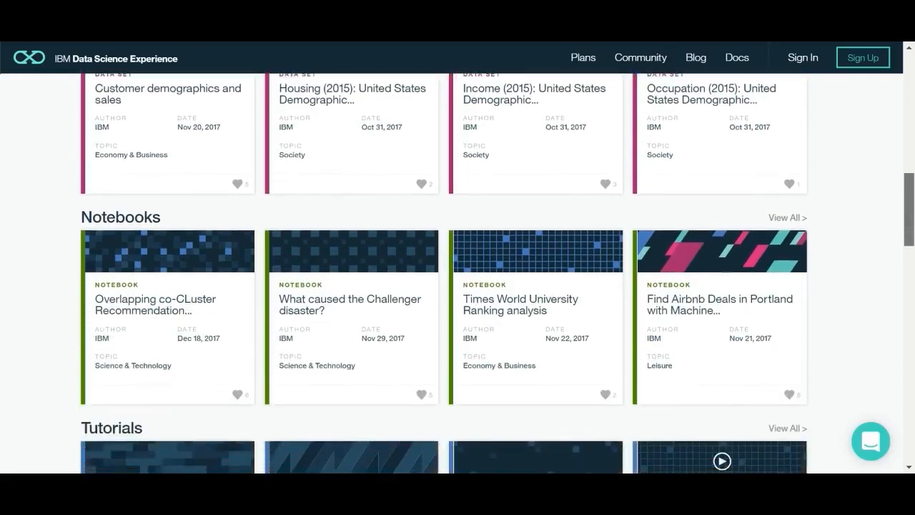
scroll("down", 3)
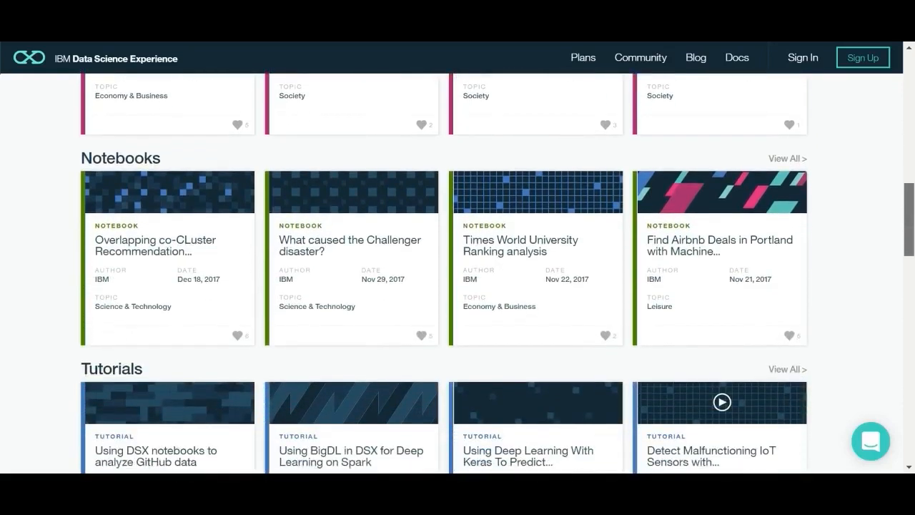
scroll("down", 3)
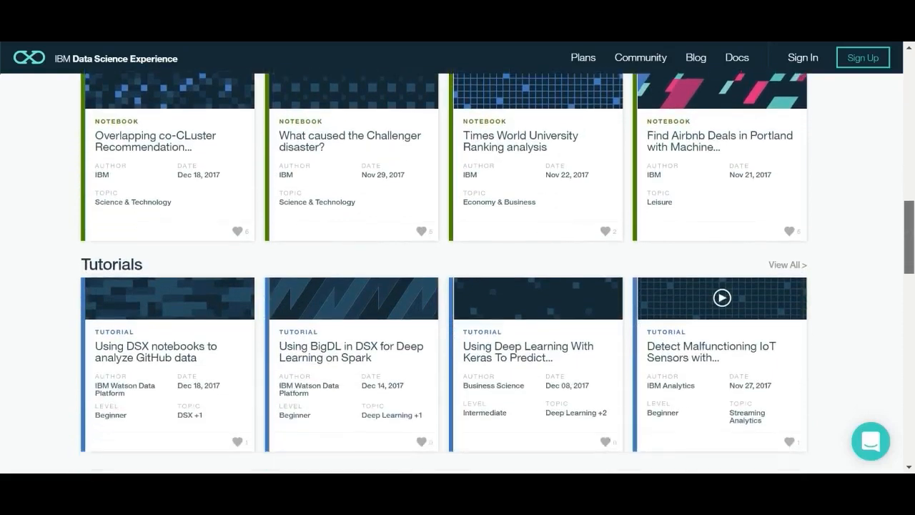
scroll("down", 3)
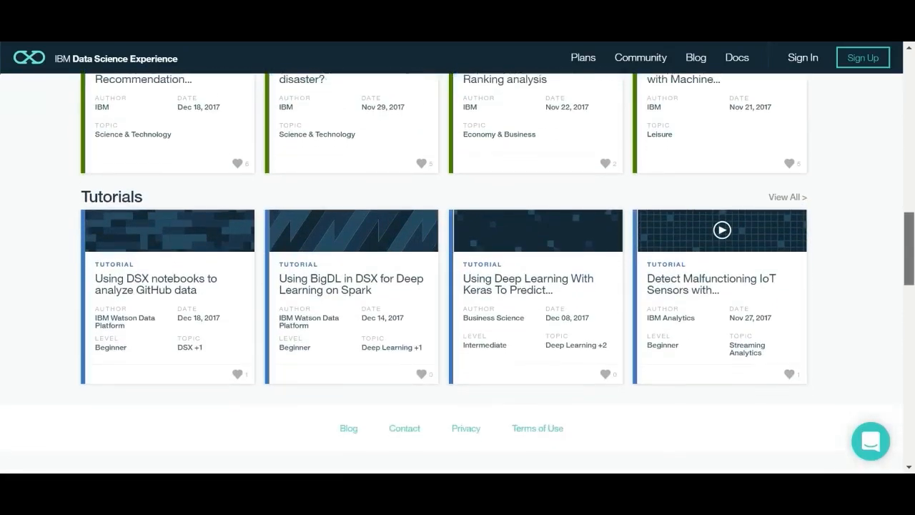